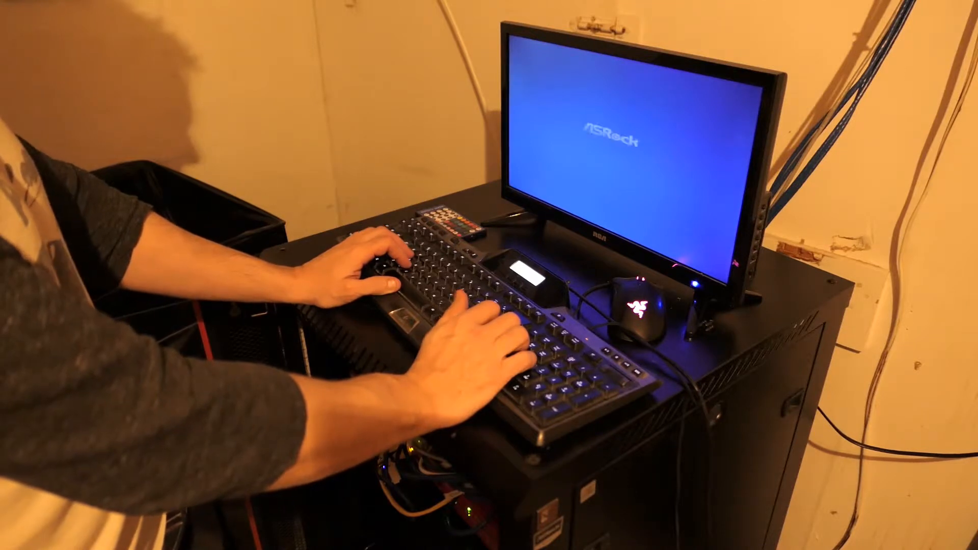
Press Del at the ASRock startup splash to enter UEFI firmware setup
{"action": "key", "text": "Del"}
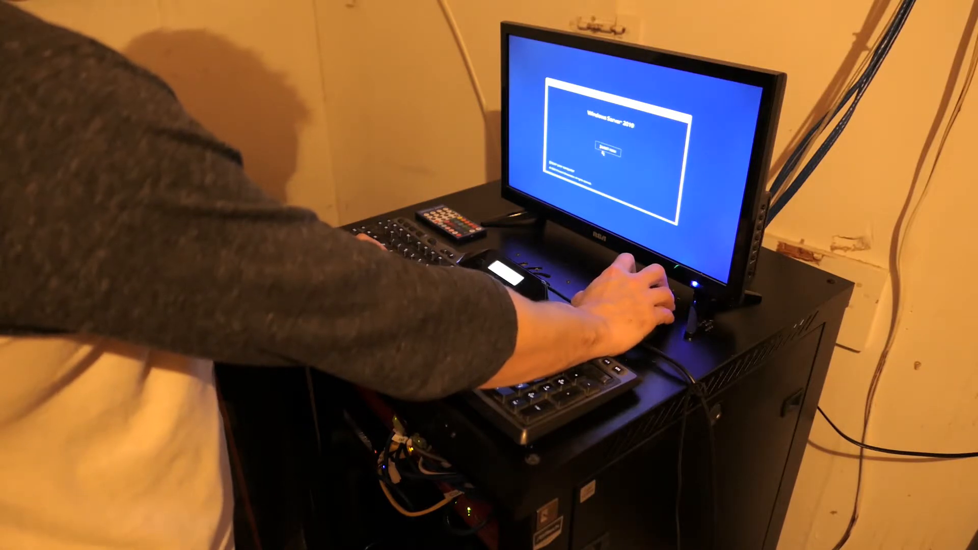
Choose Install now on the Windows Server 2019 Setup screen
{"action": "left_click", "coordinate": [606, 152]}
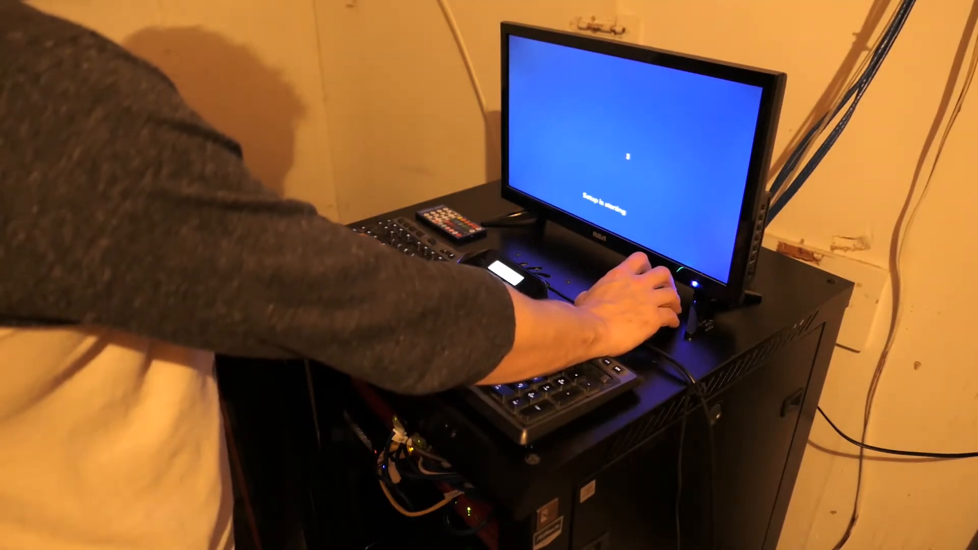